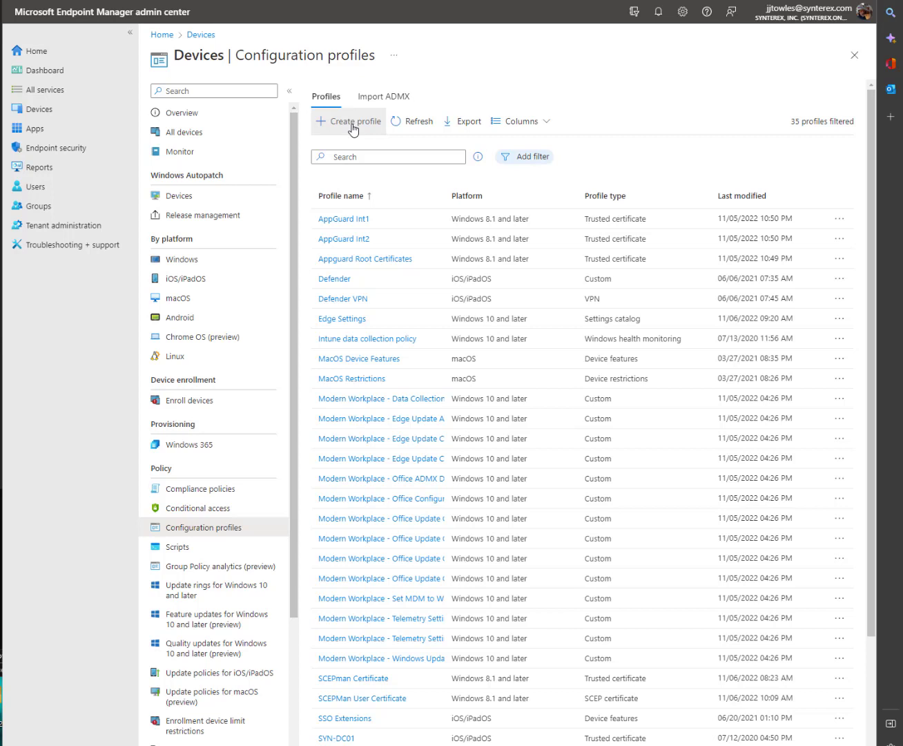
- Start a new configuration profile for Windows 10 and later using the Settings catalog type
click(350, 121)
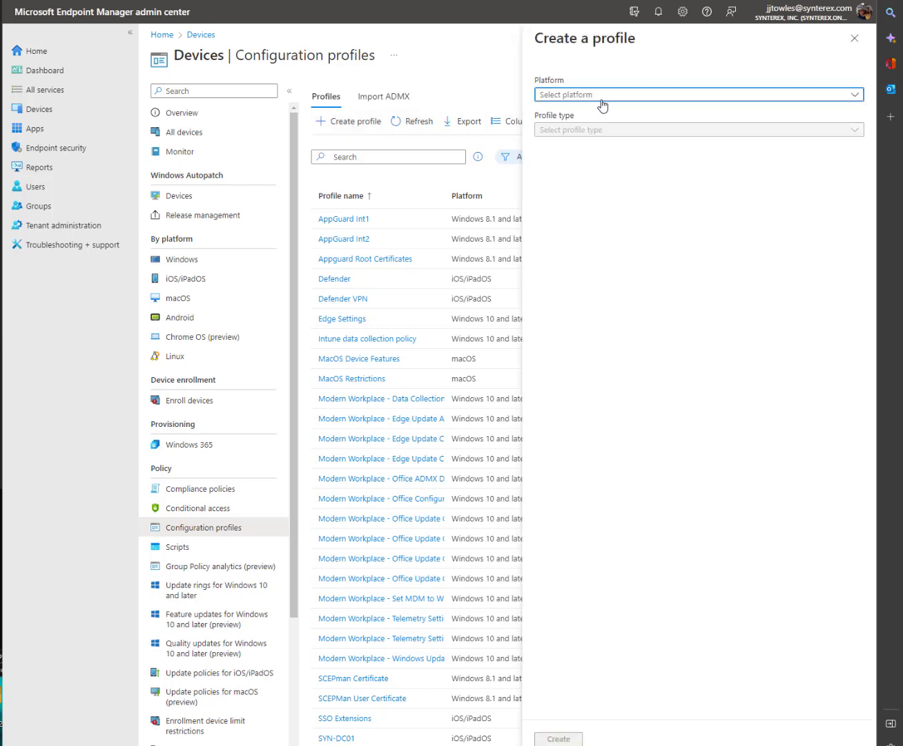
click(698, 94)
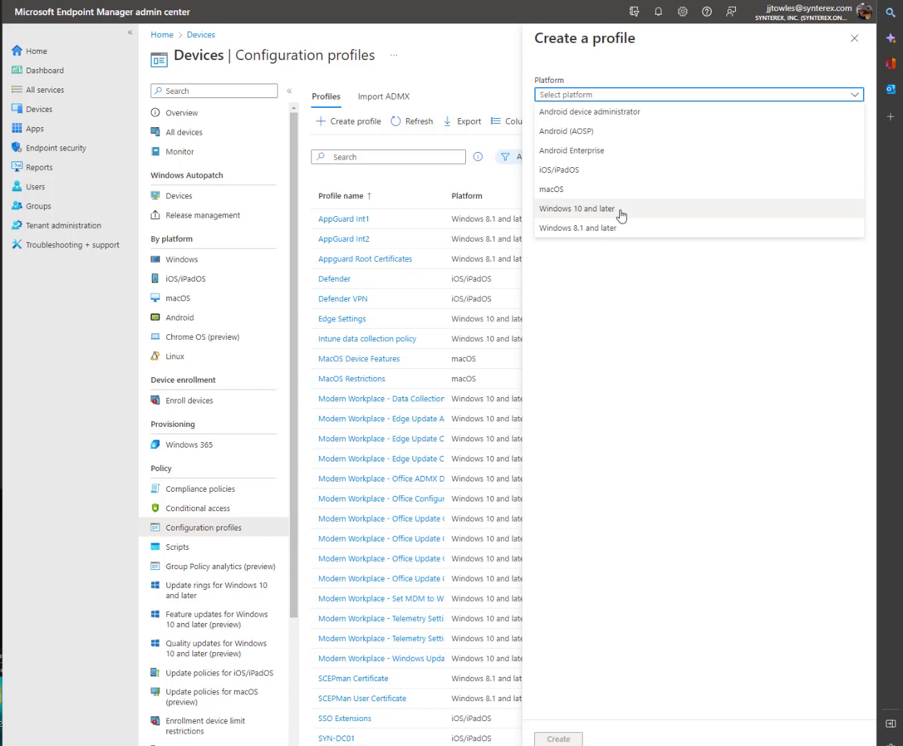
click(577, 208)
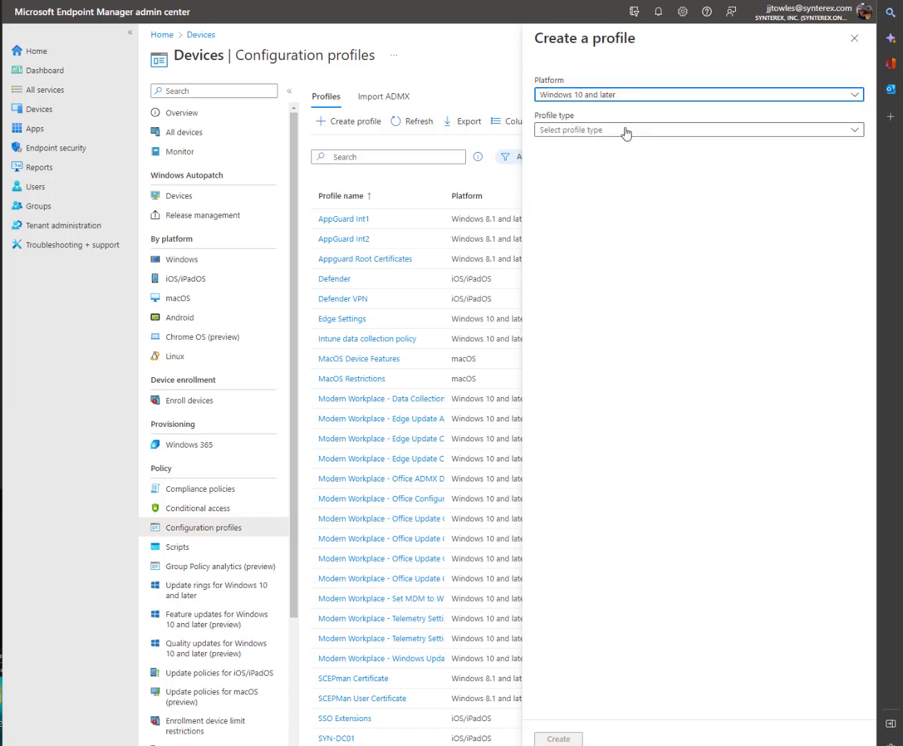
click(697, 130)
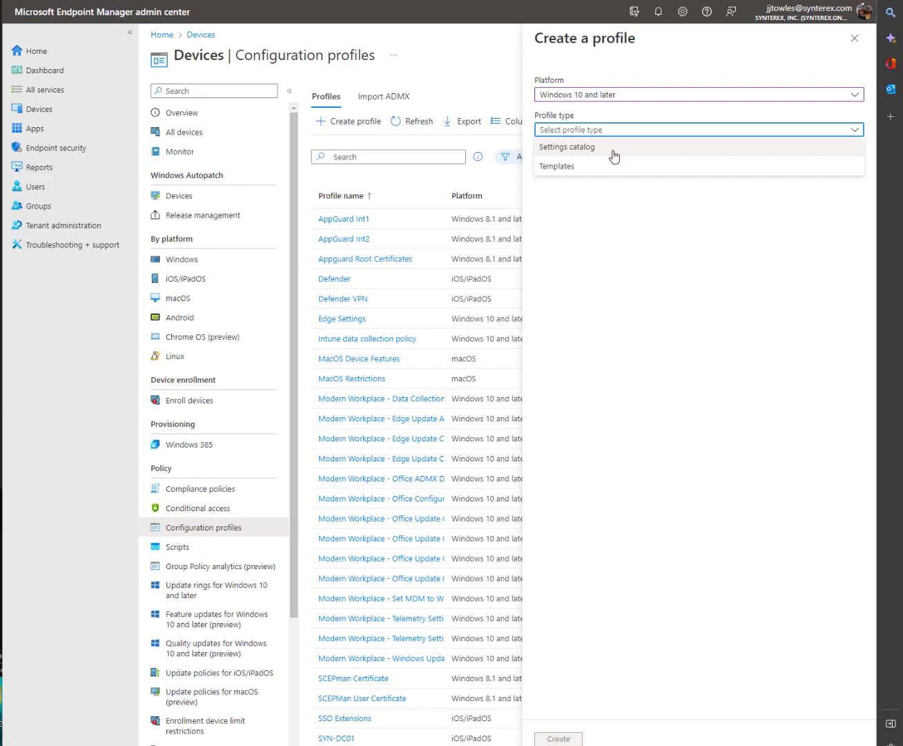
click(566, 146)
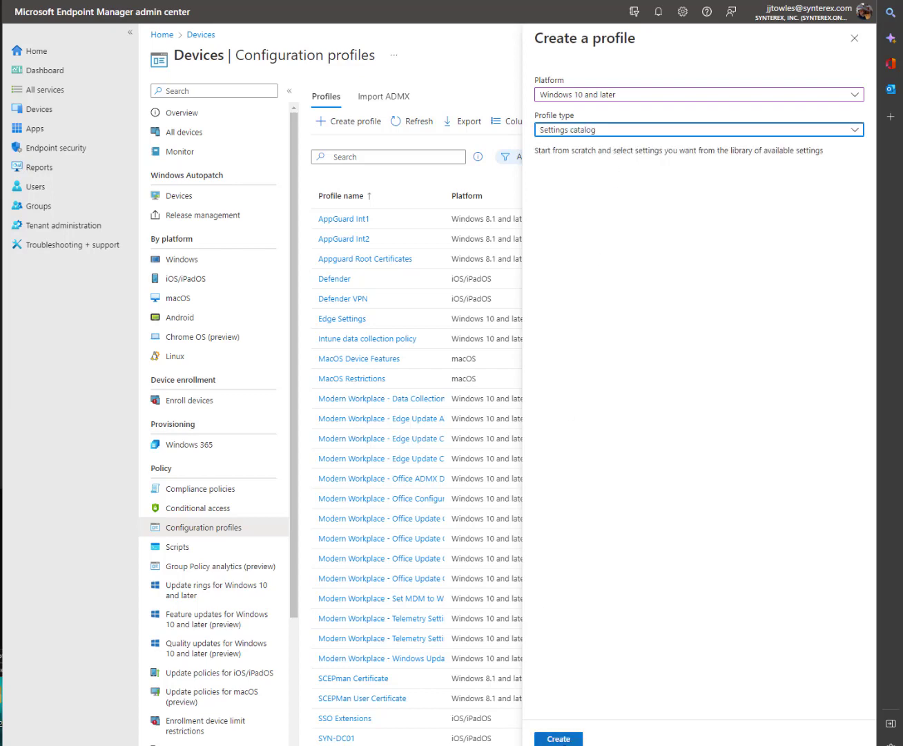
- Name the profile 'Windows 365 Redirection Policy' and advance to Configuration settings
click(557, 737)
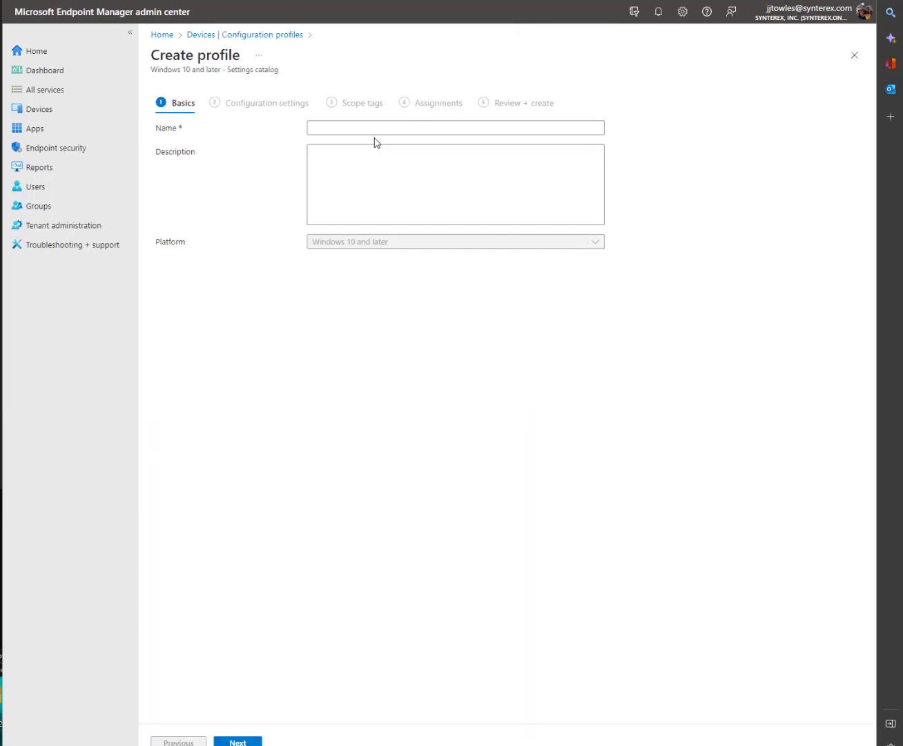
text(Windows 365)
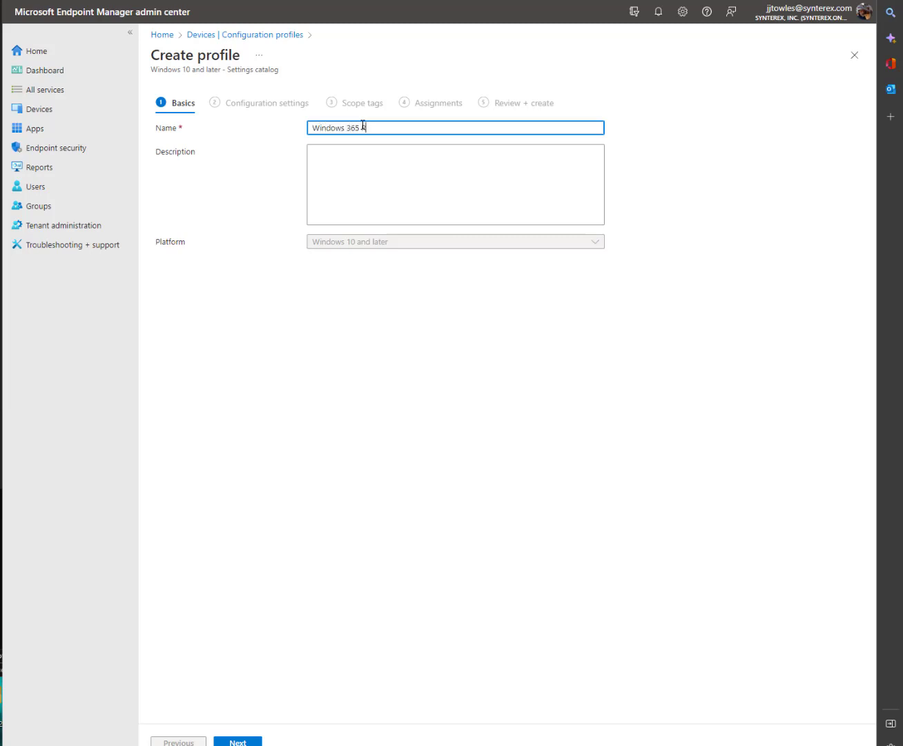
text(Redirection Policy)
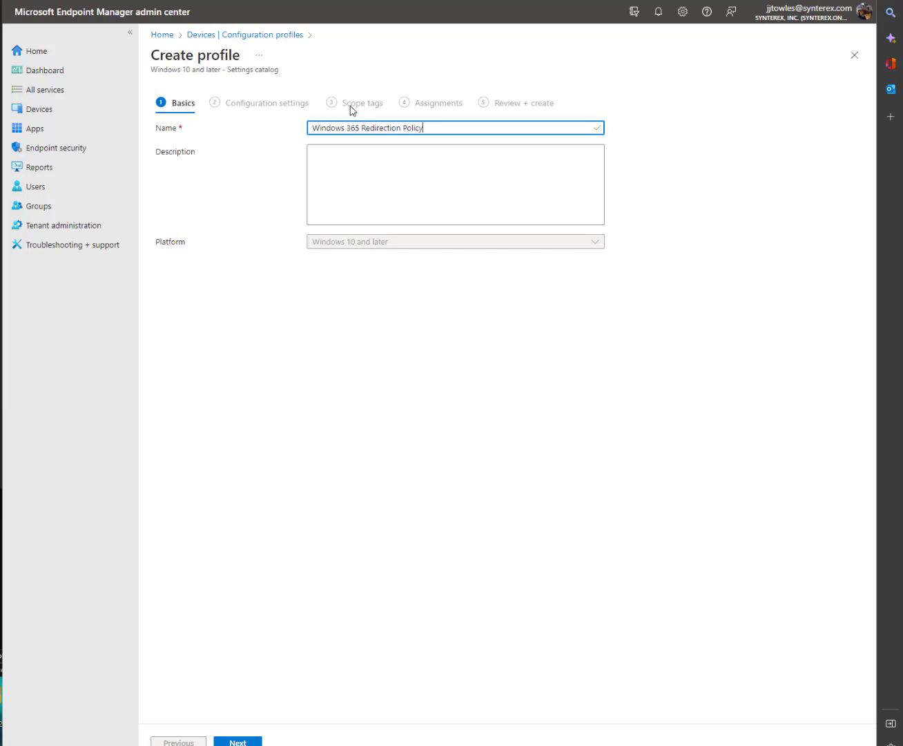
click(237, 740)
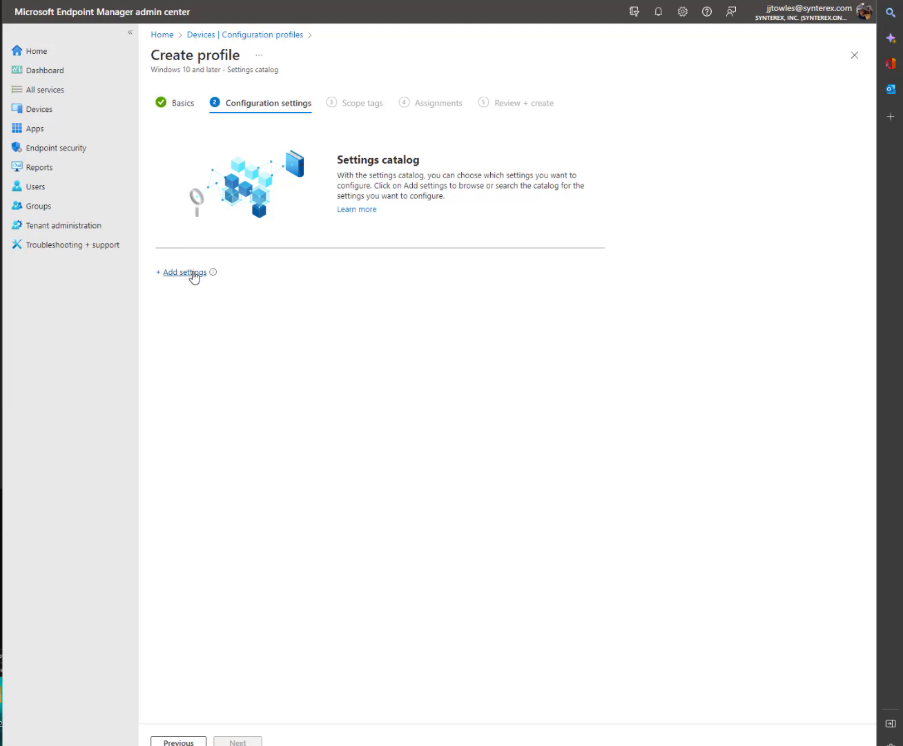
- Add the 'Do not allow Clipboard redirection' setting from the catalog and switch it on
click(182, 271)
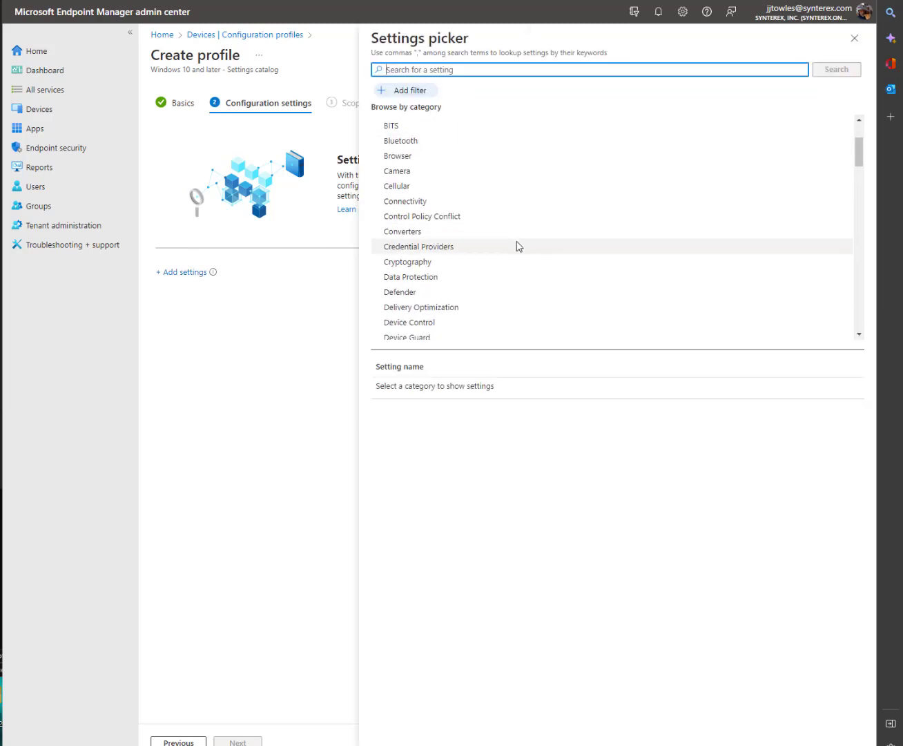
scroll(down, 3)
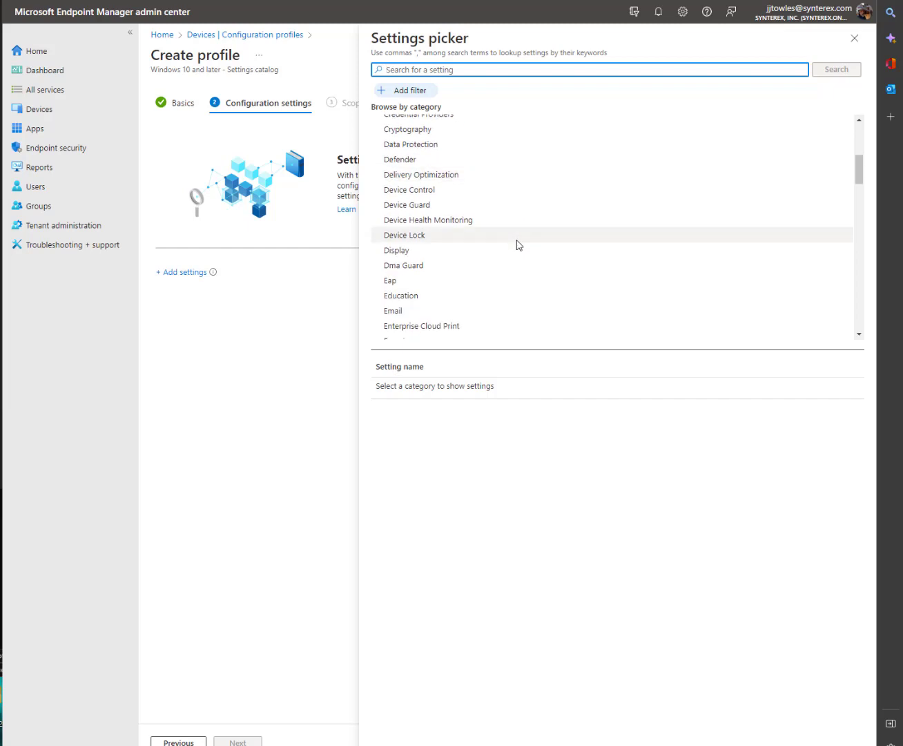
text(clipboard)
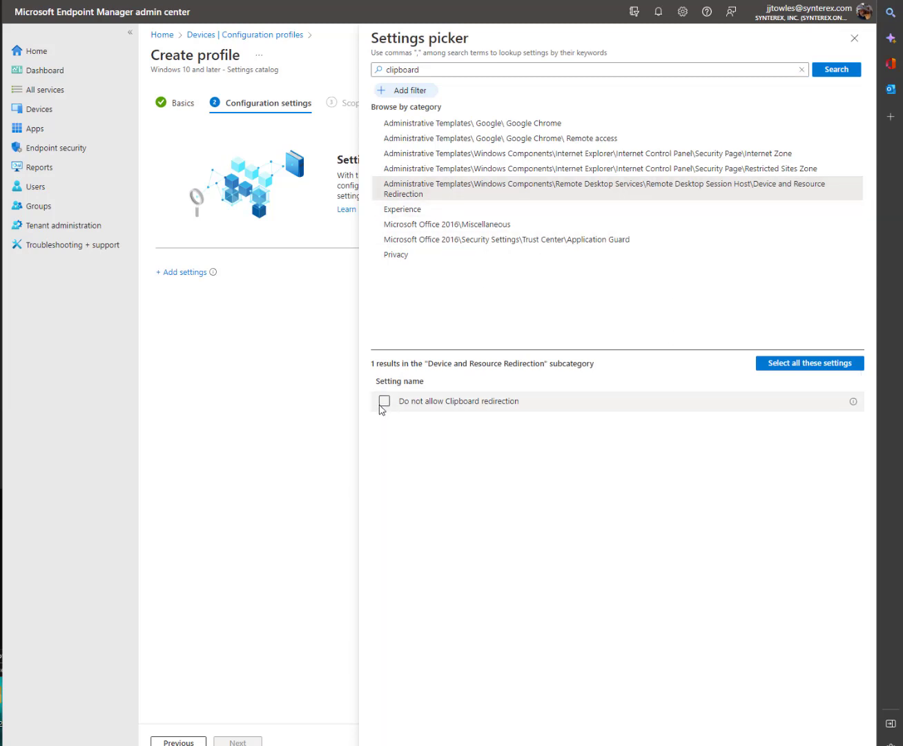
click(384, 400)
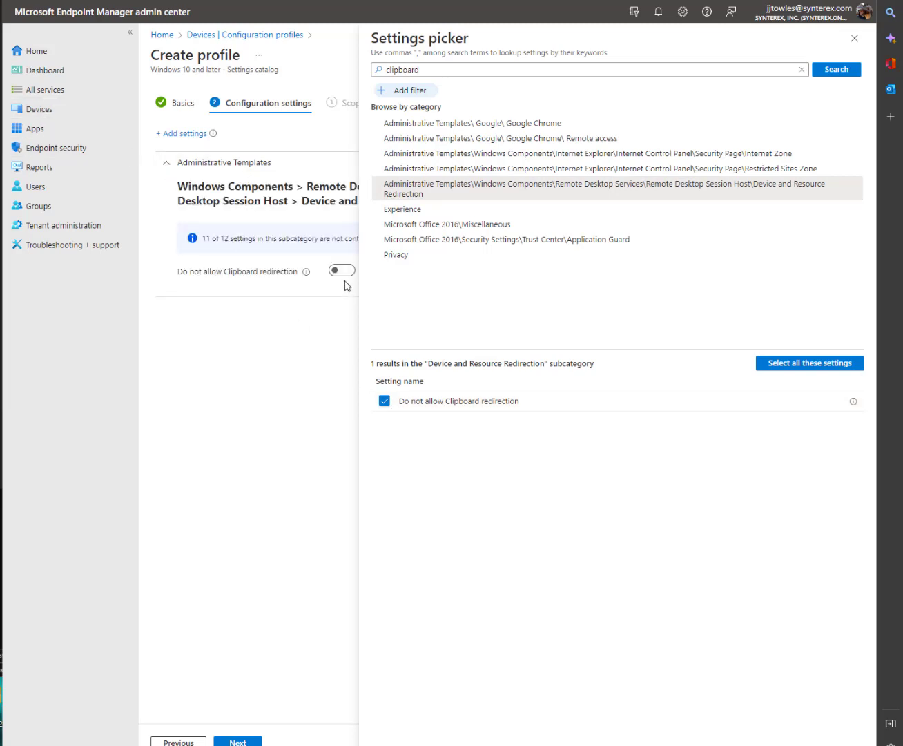
click(341, 271)
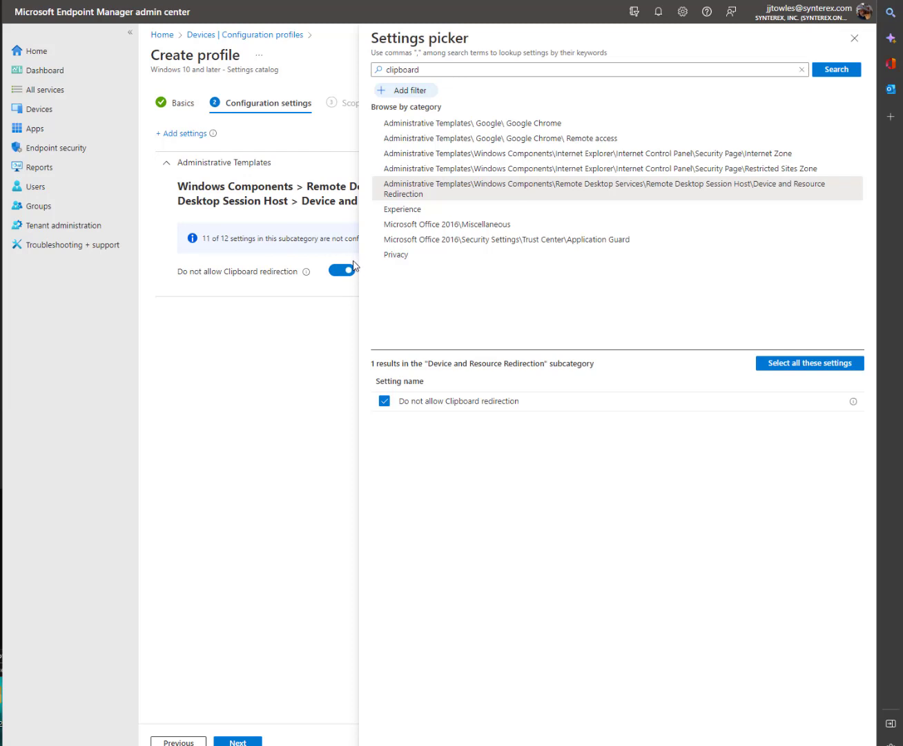
click(801, 69)
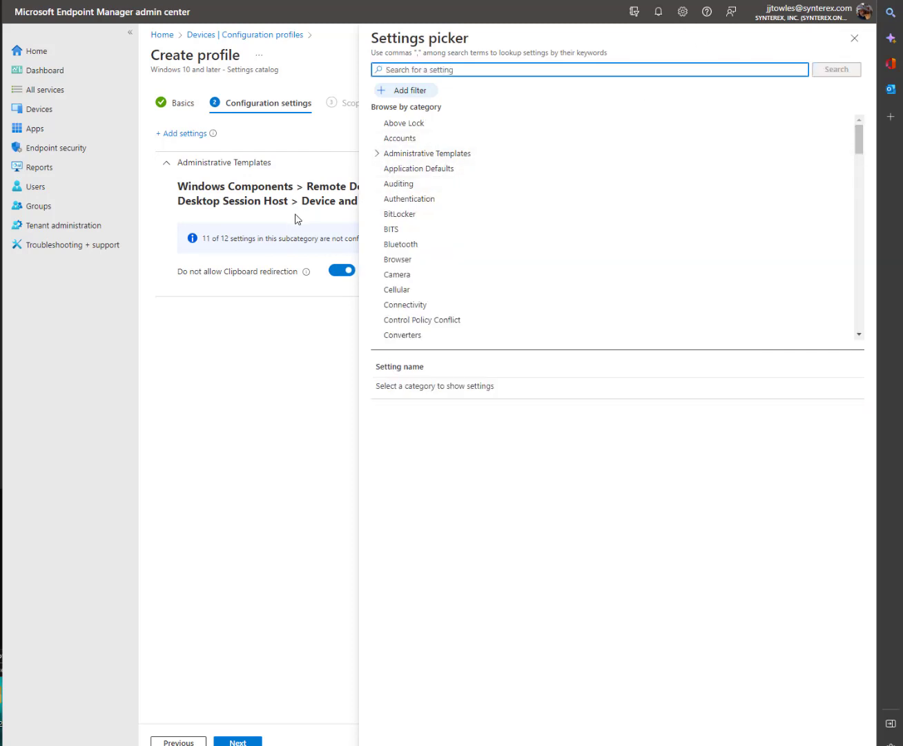
mouse_move(401, 138)
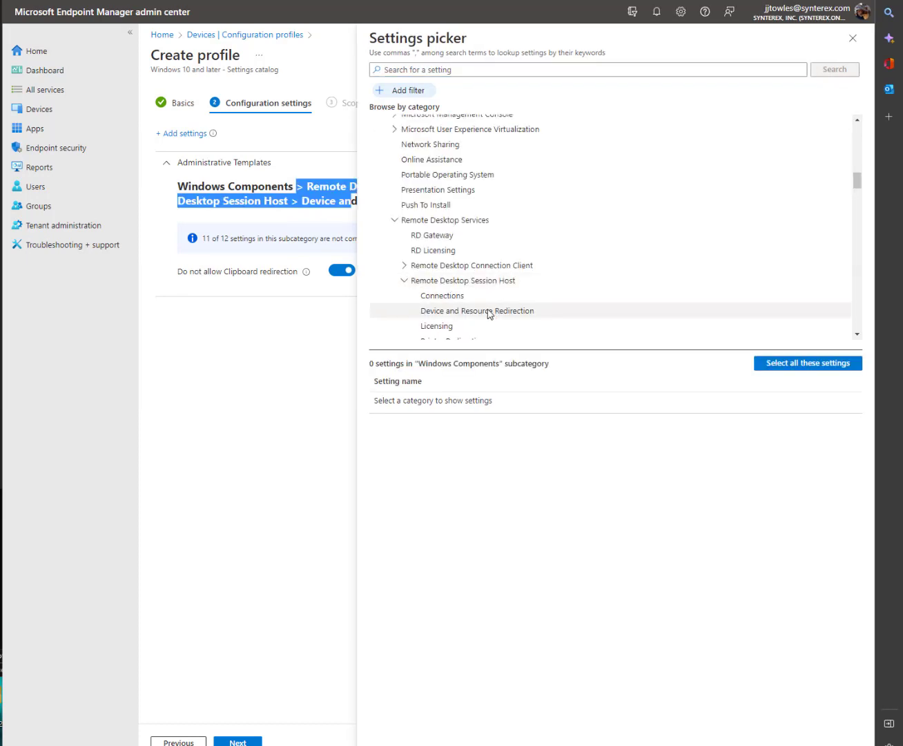
- Add the drive, COM port, LPT port and smart card redirection blocks from Device and Resource Redirection
click(477, 309)
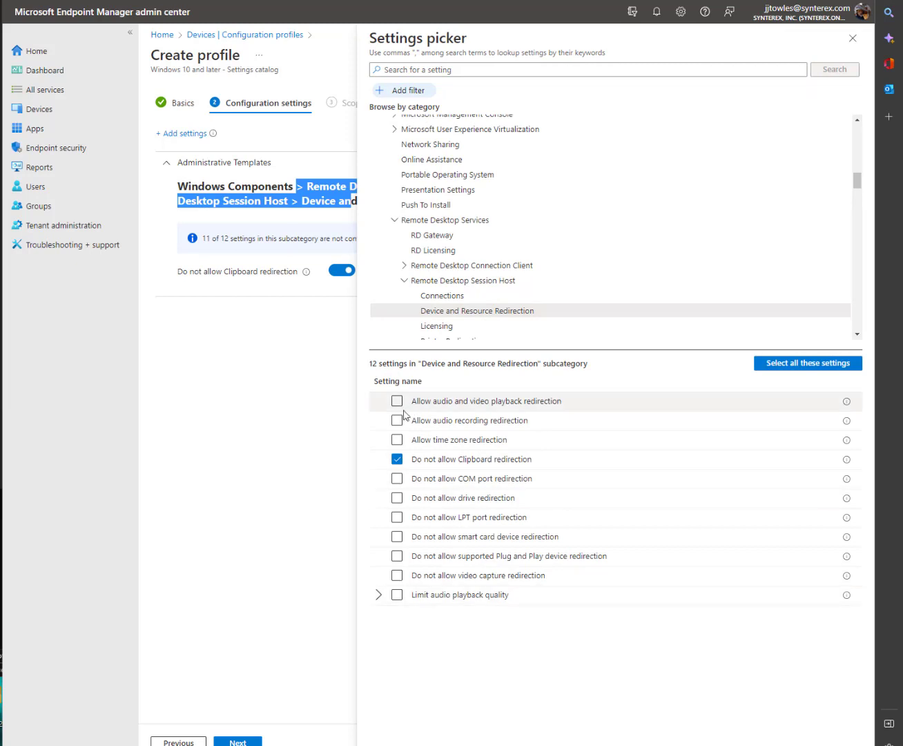
click(397, 497)
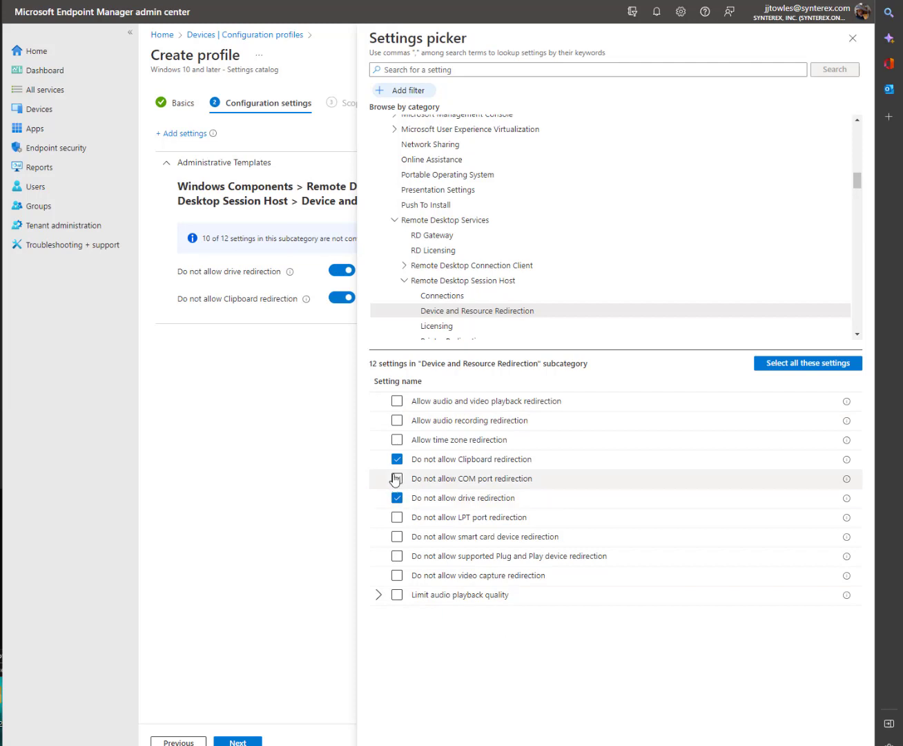
click(398, 478)
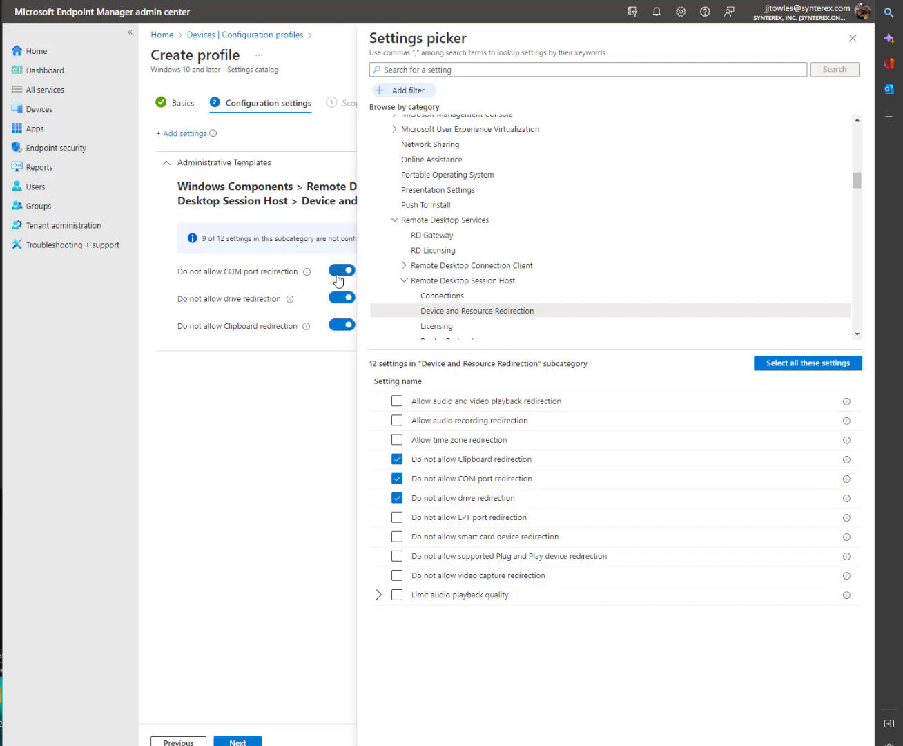
click(398, 516)
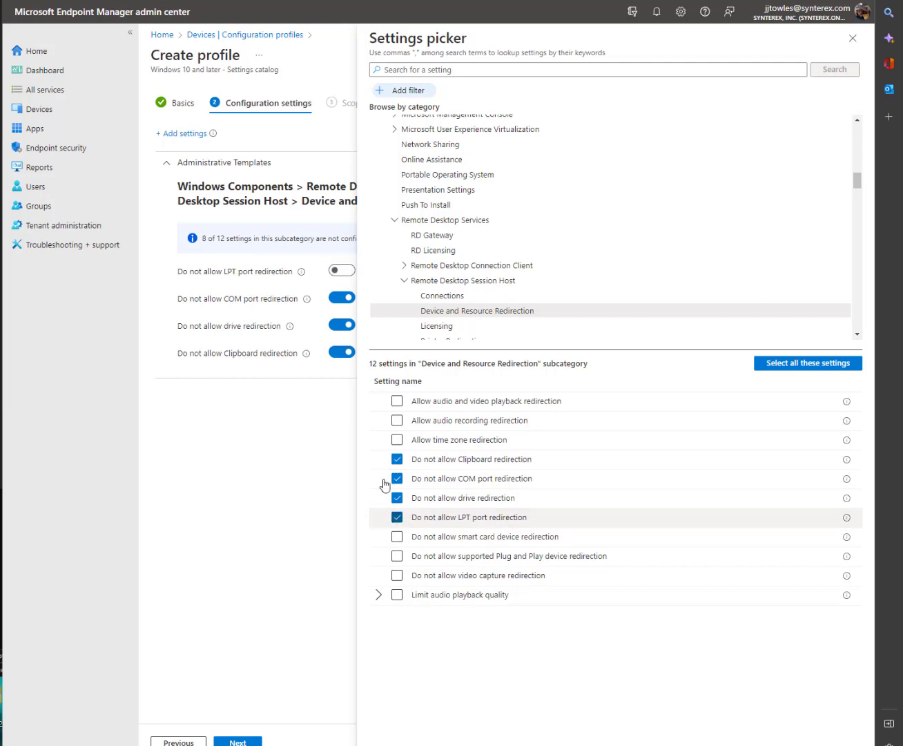
click(397, 535)
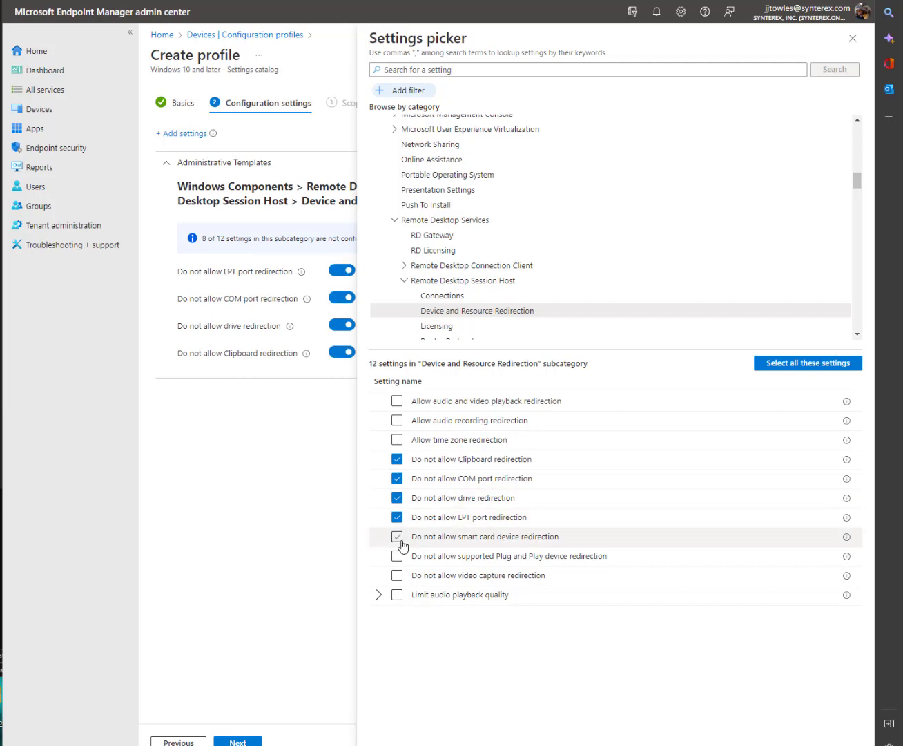
click(398, 536)
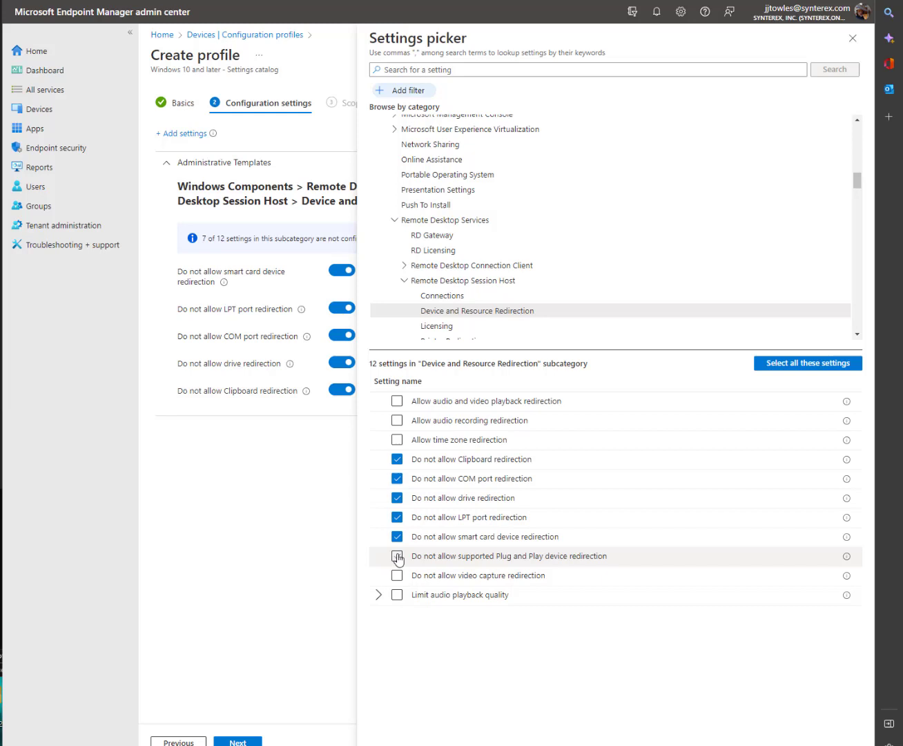
click(398, 555)
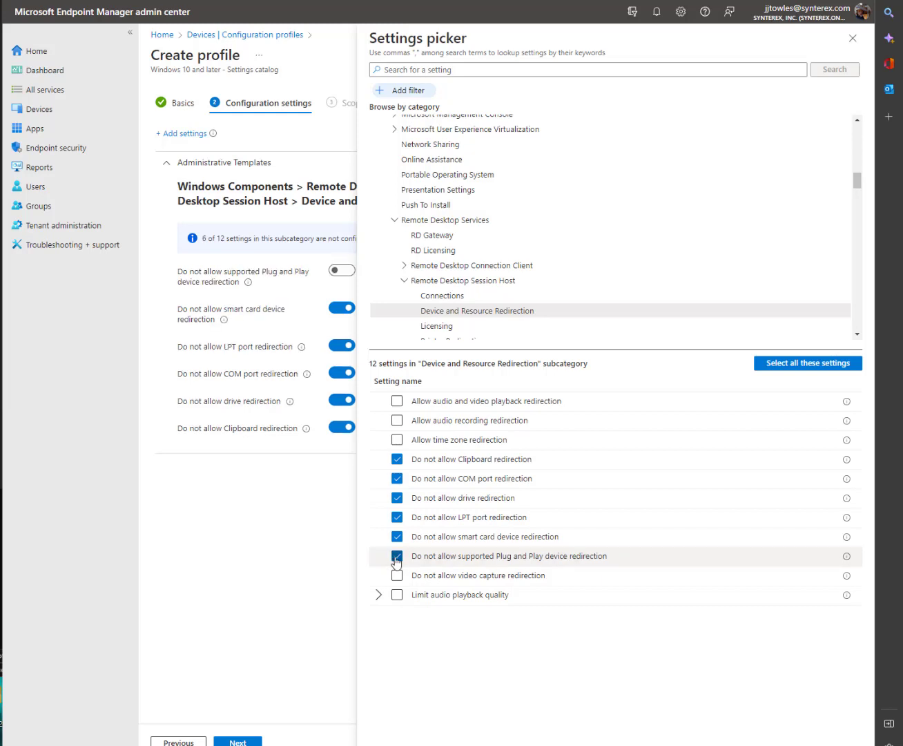
click(397, 555)
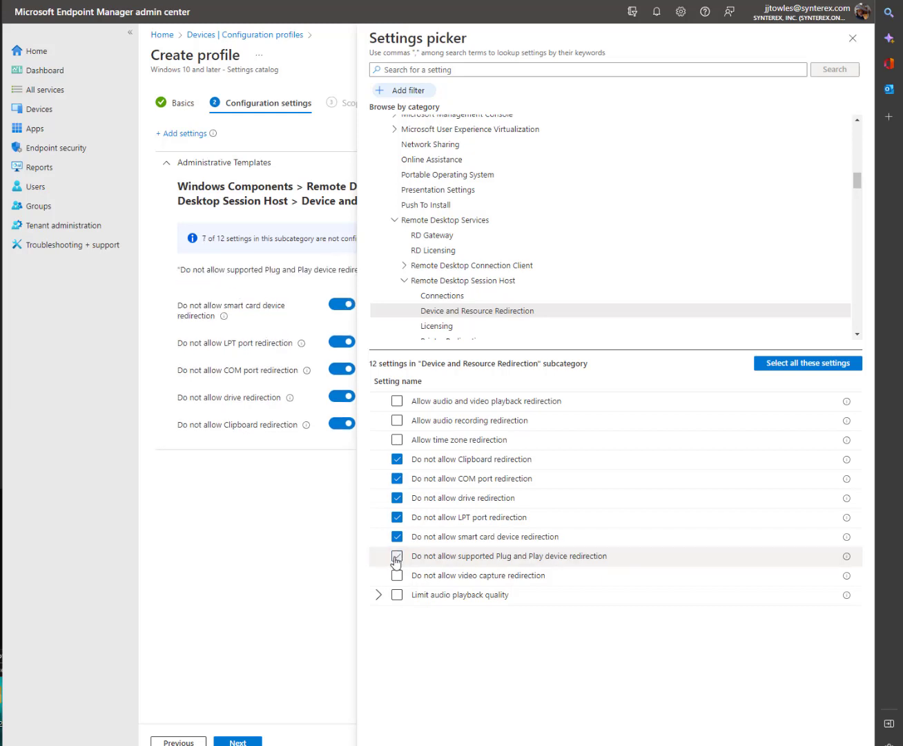
click(378, 595)
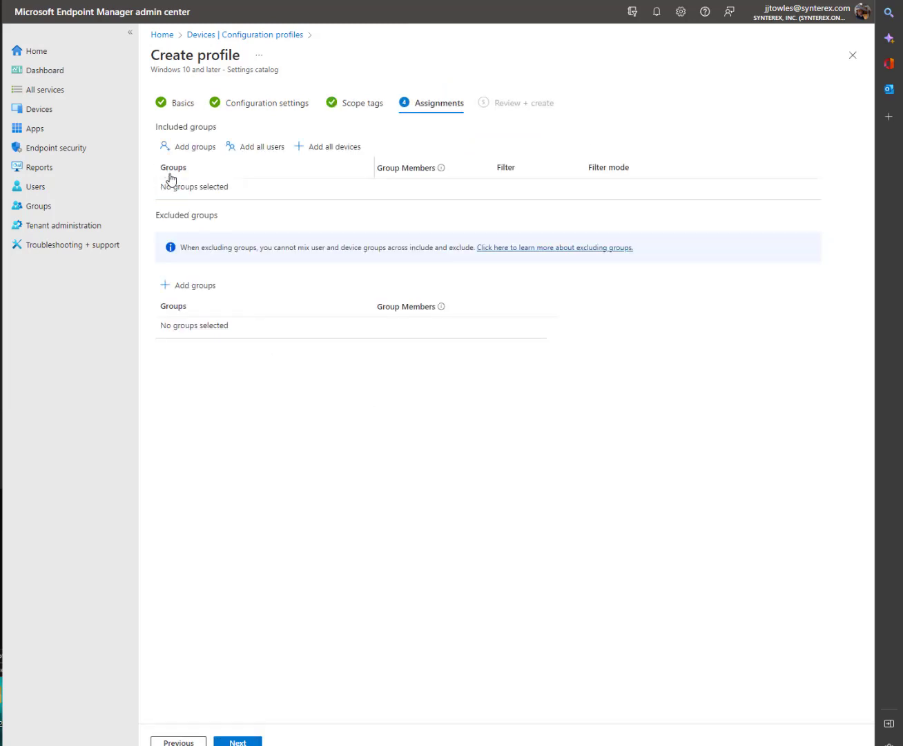
- Assign the profile to all users and create it
click(261, 147)
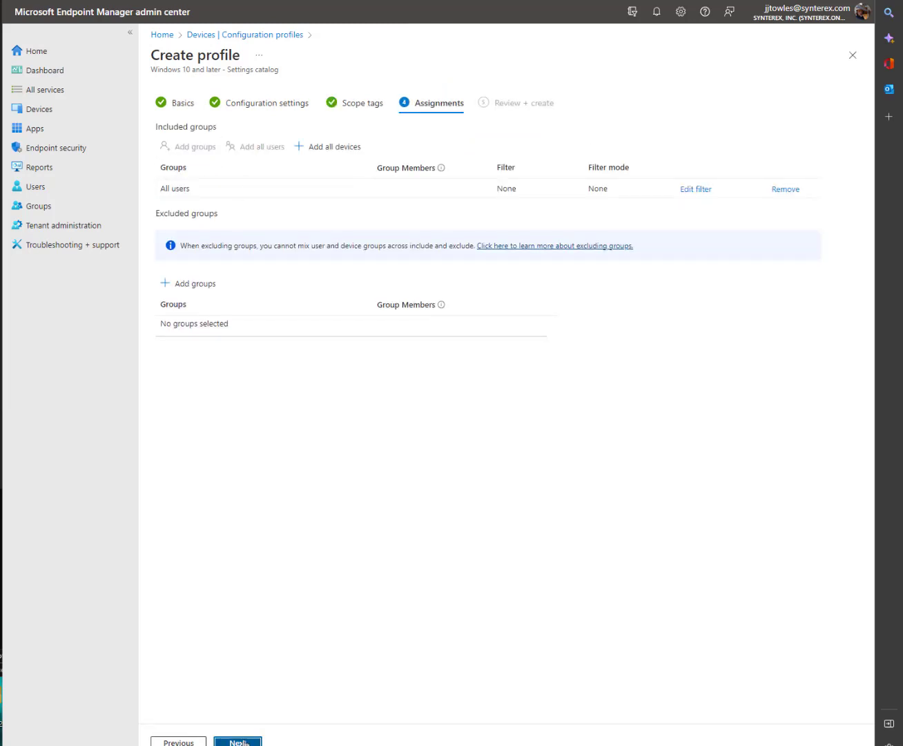
click(238, 742)
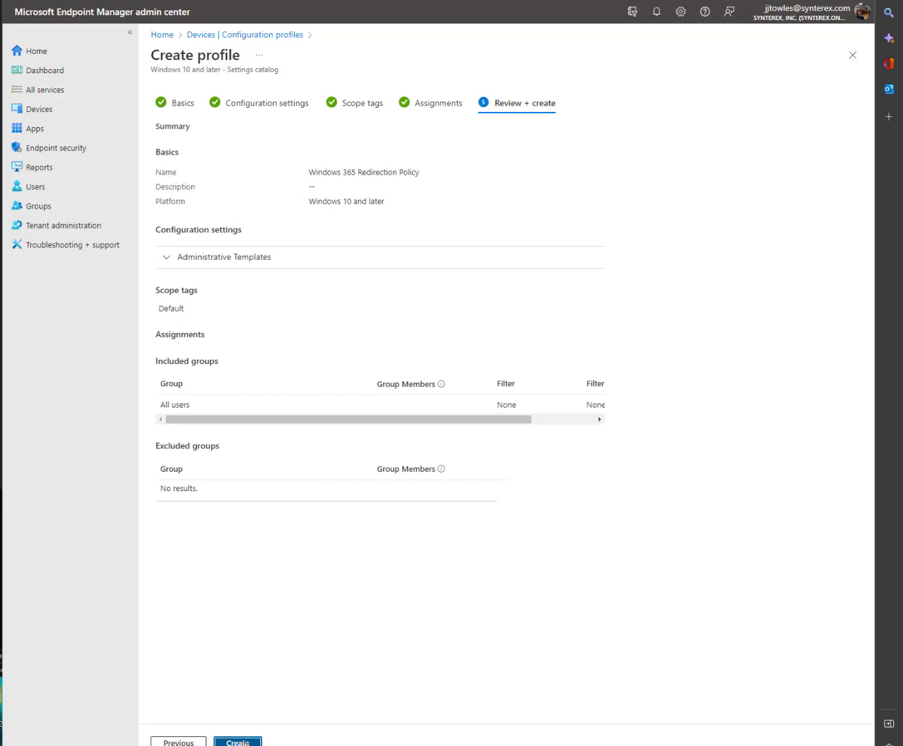
click(237, 743)
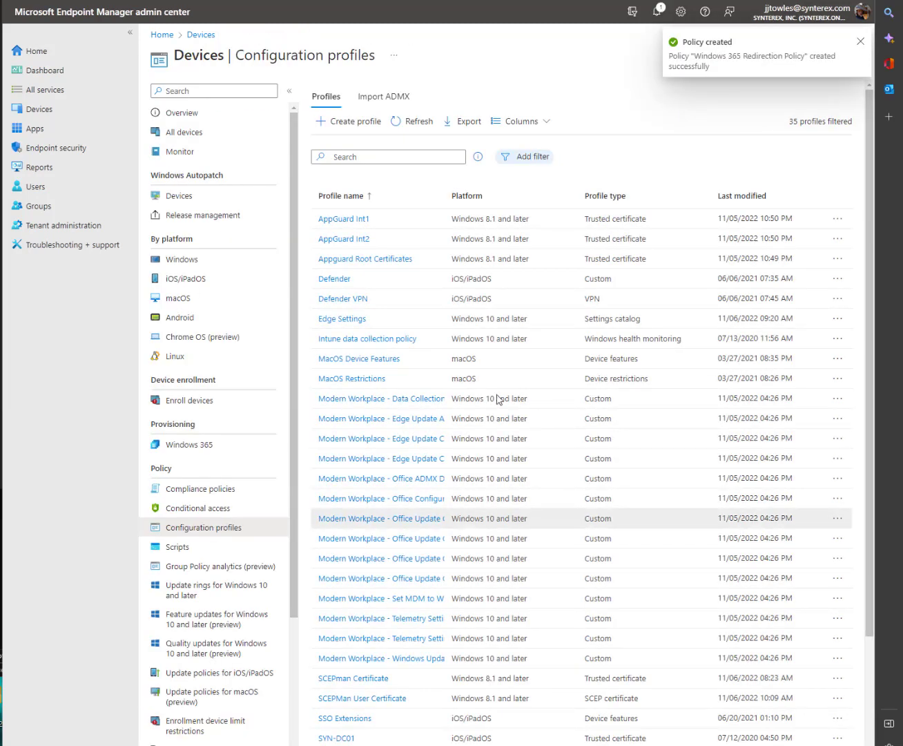